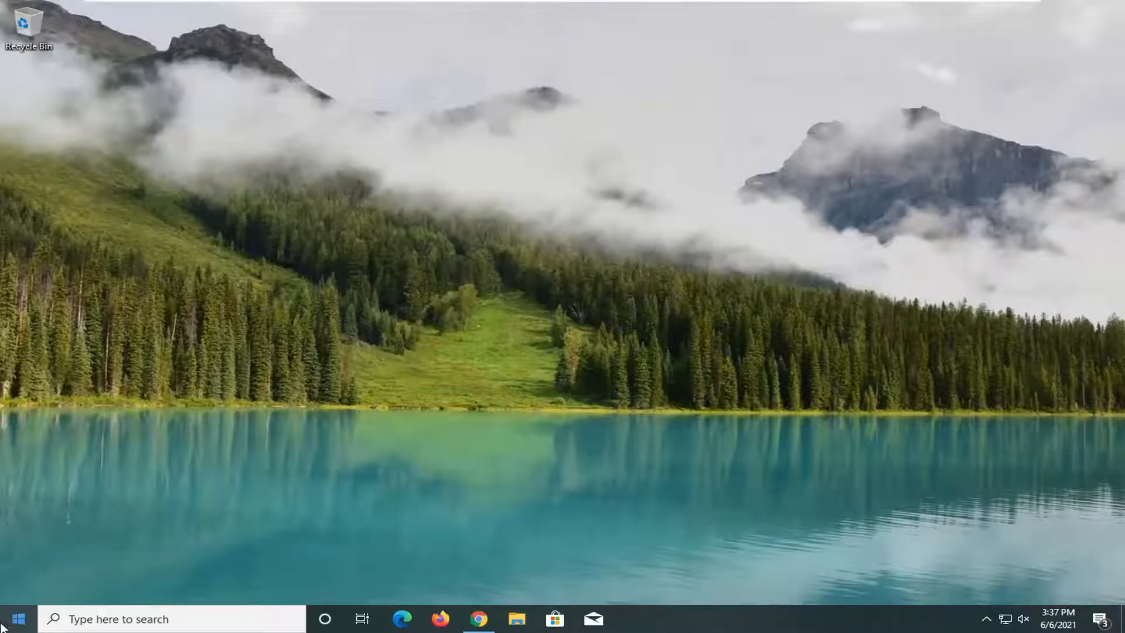
# Step: Search the Start menu for "default apps" and open the Default apps settings result
pyautogui.click(11, 619)
pyautogui.write('default apps')
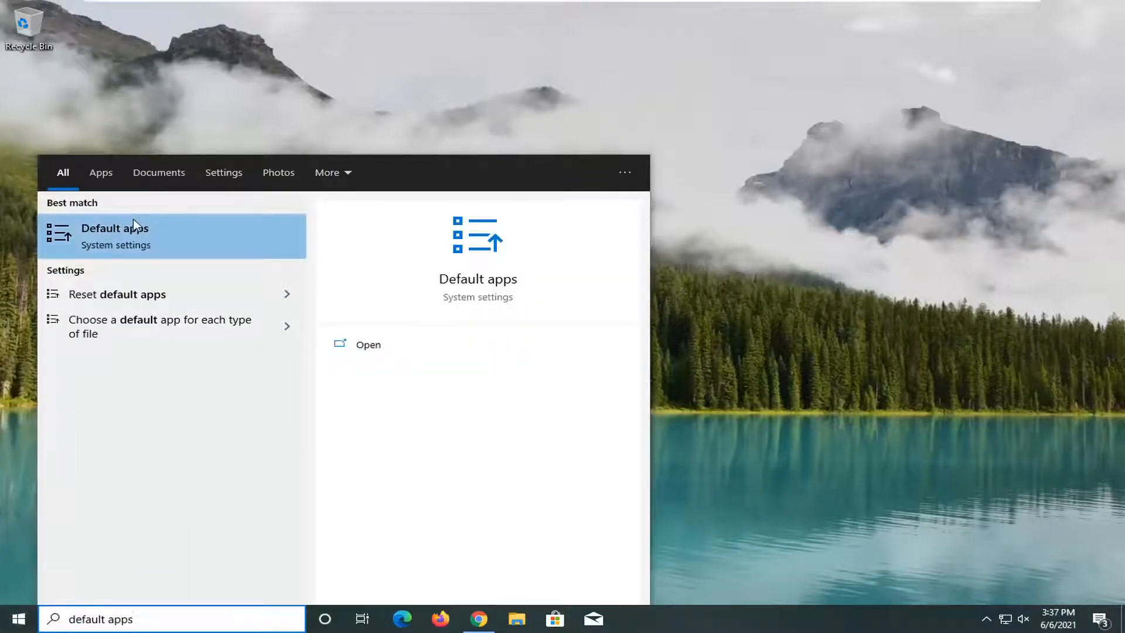
pyautogui.moveTo(112, 261)
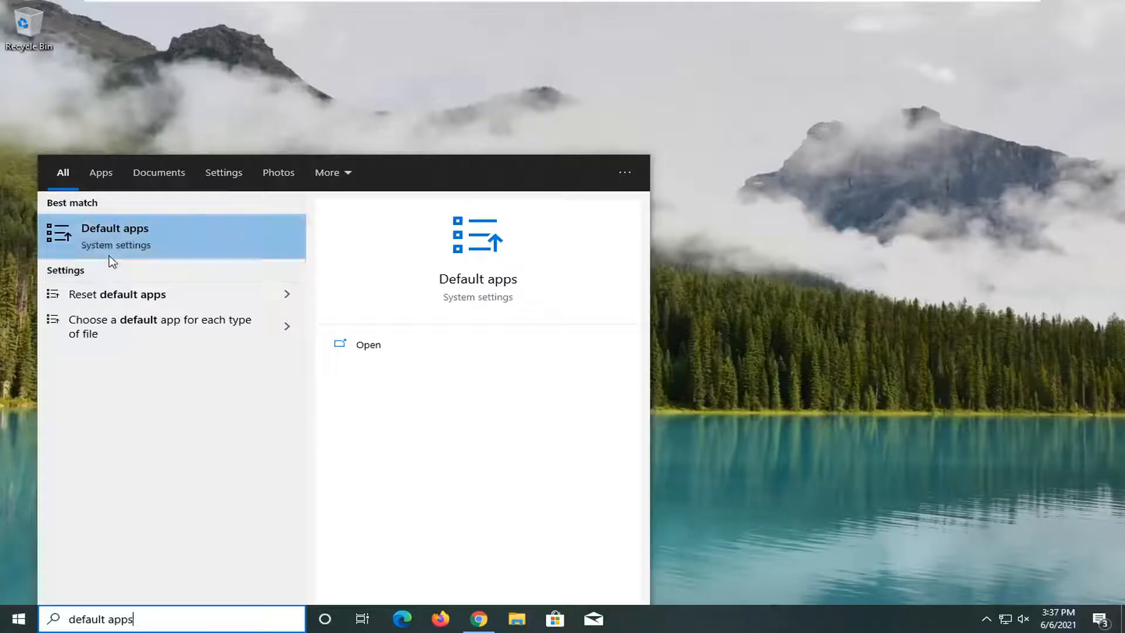
pyautogui.click(115, 236)
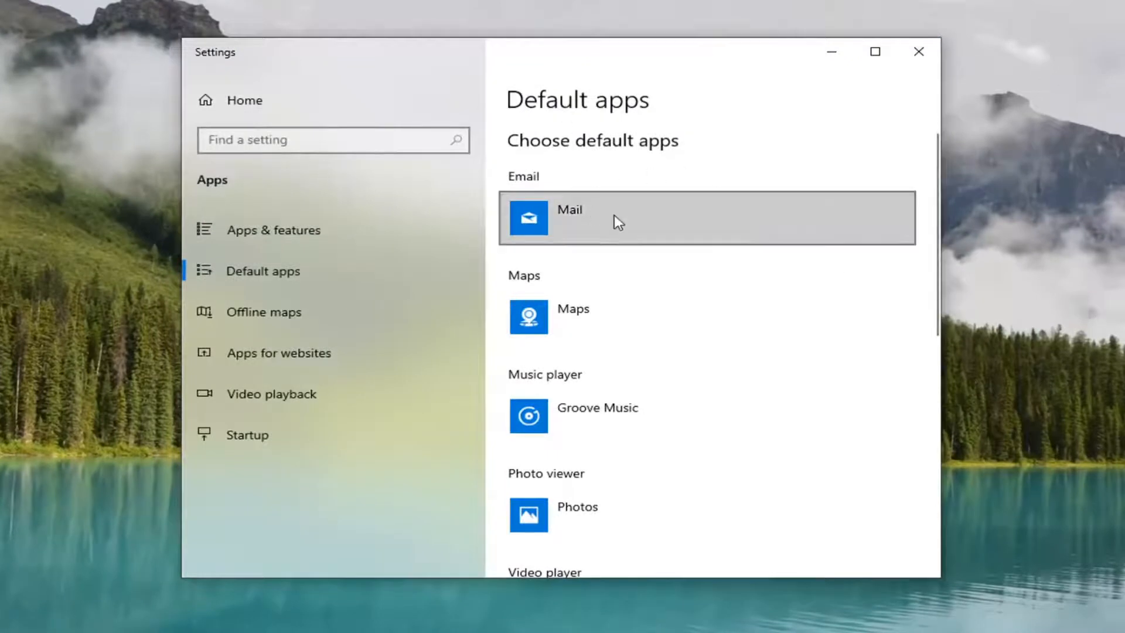
# Step: Scroll the Default apps list past Email and Maps down to the Google Chrome web browser entry
pyautogui.scroll(-3)
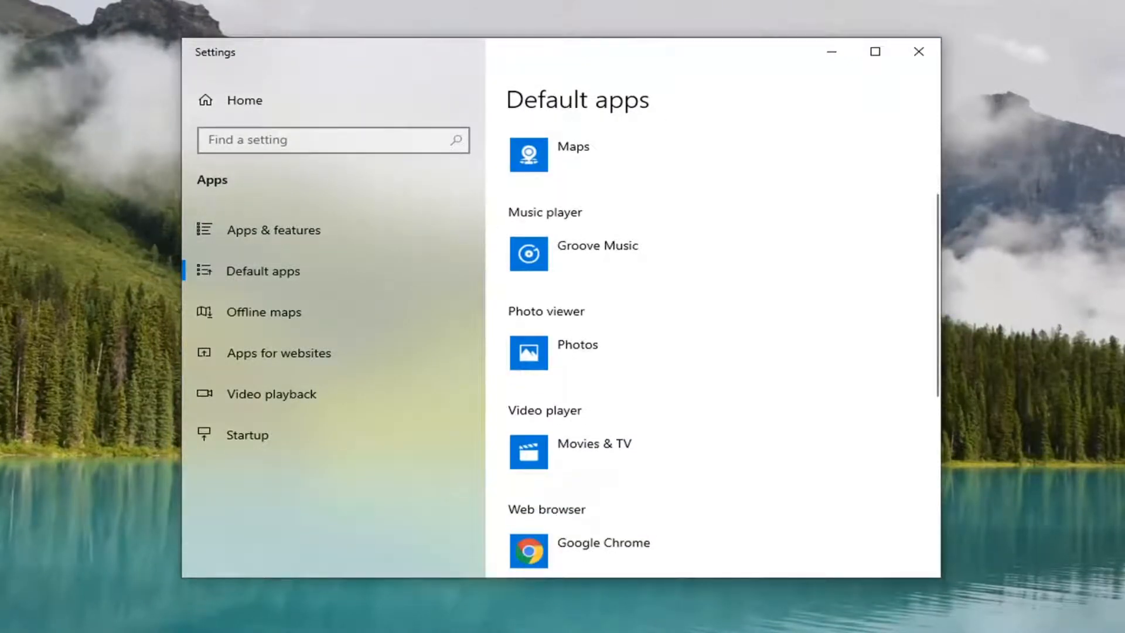
pyautogui.moveTo(621, 319)
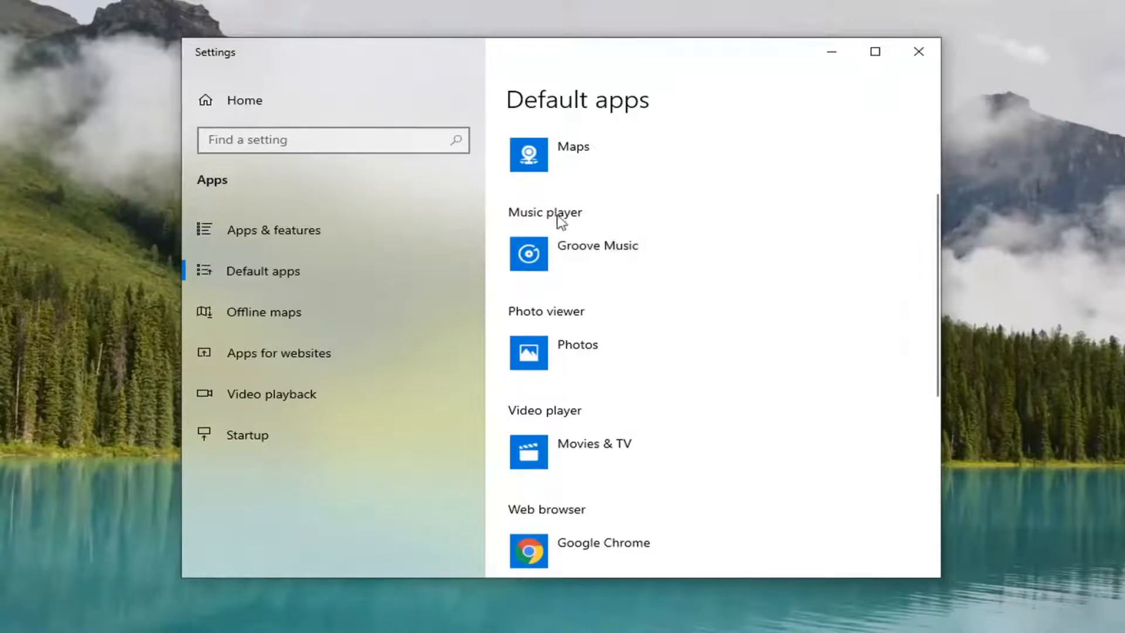
pyautogui.click(599, 253)
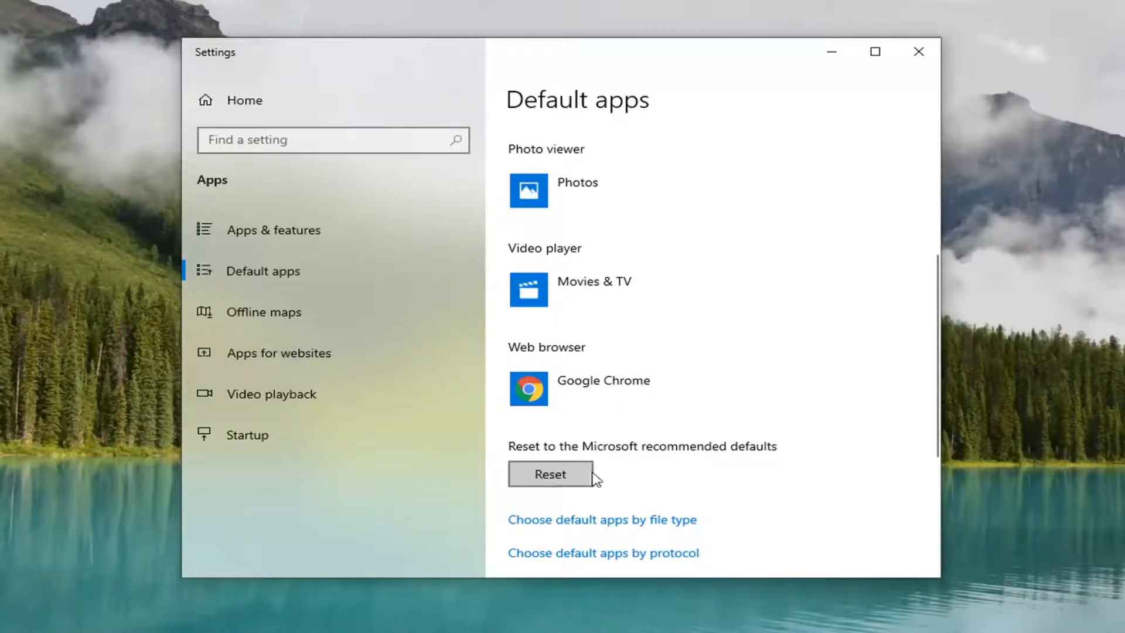
# Step: Scroll to the bottom of Default apps and open Choose default apps by file type
pyautogui.scroll(-3)
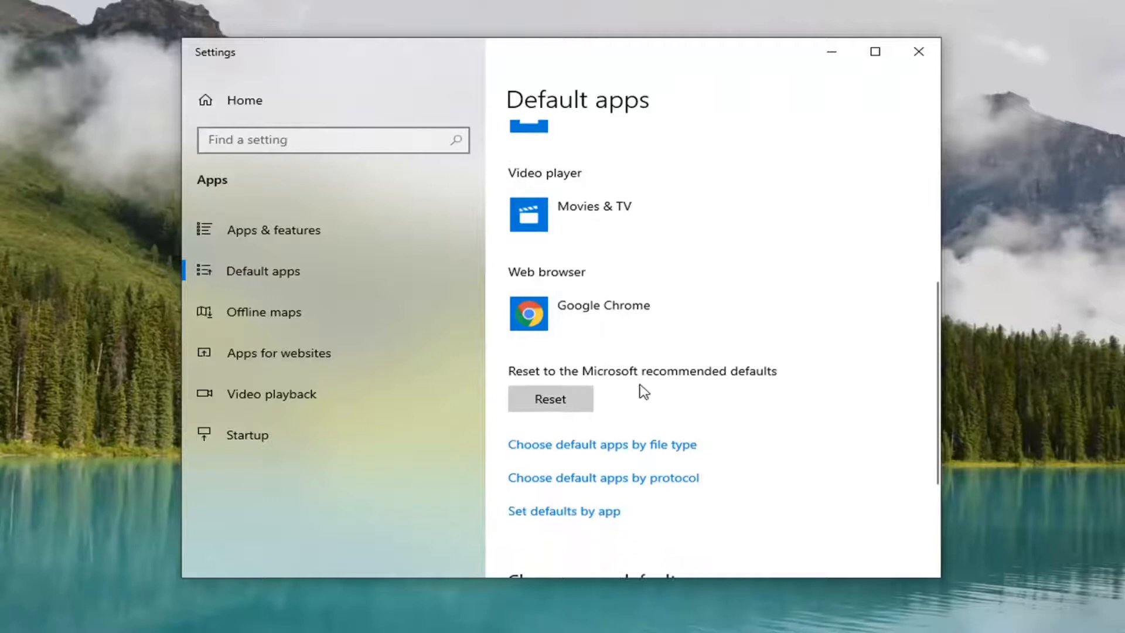
pyautogui.scroll(-3)
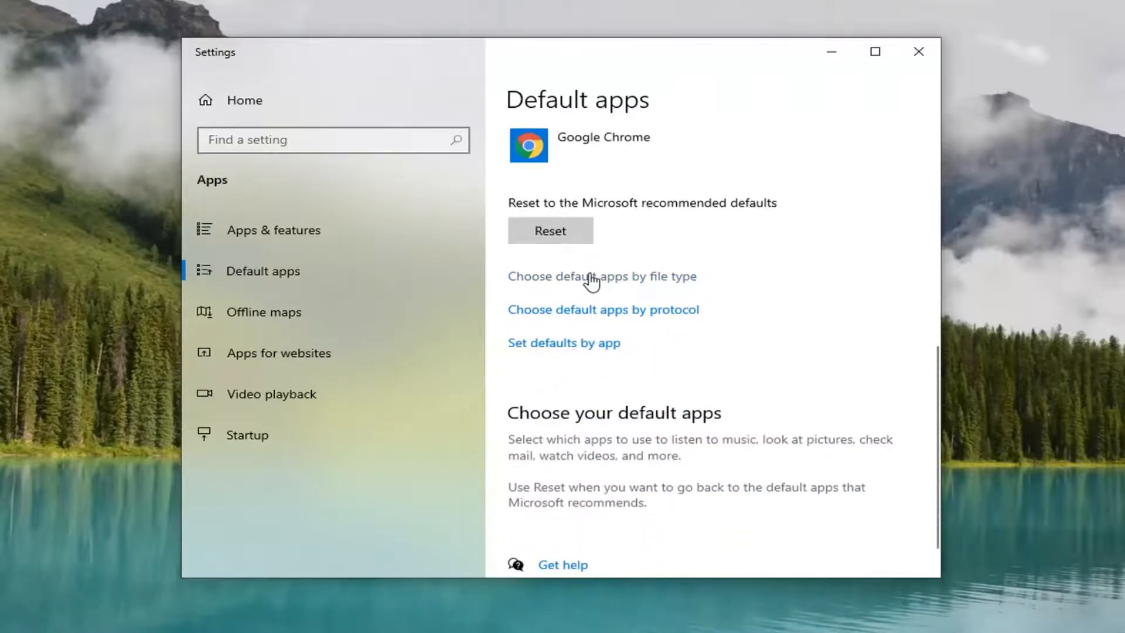
pyautogui.moveTo(582, 283)
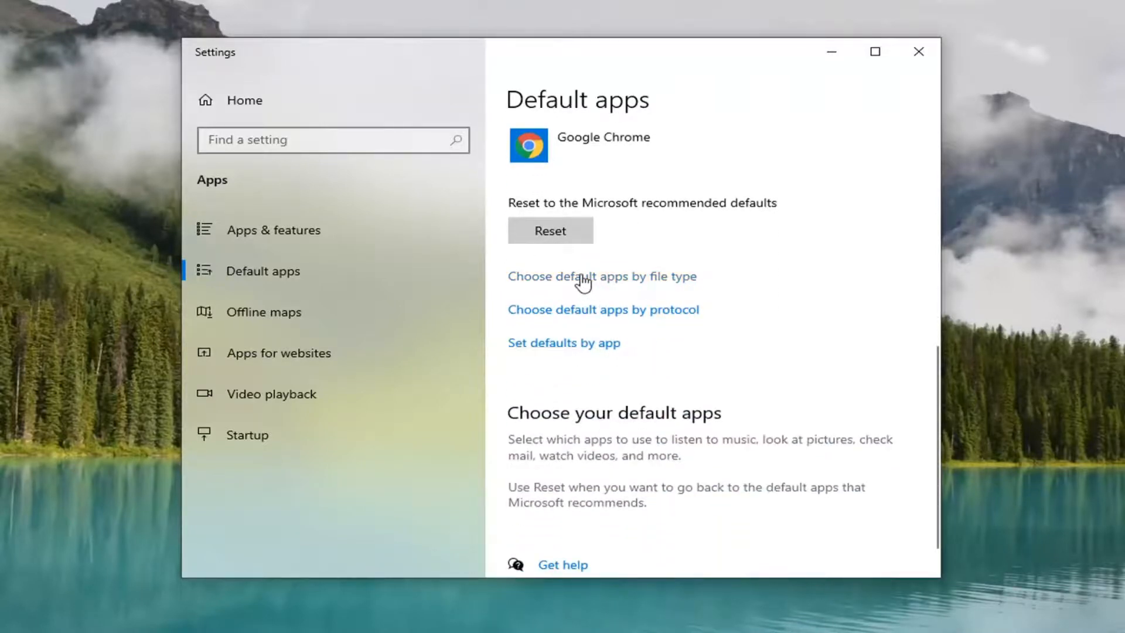
pyautogui.click(601, 277)
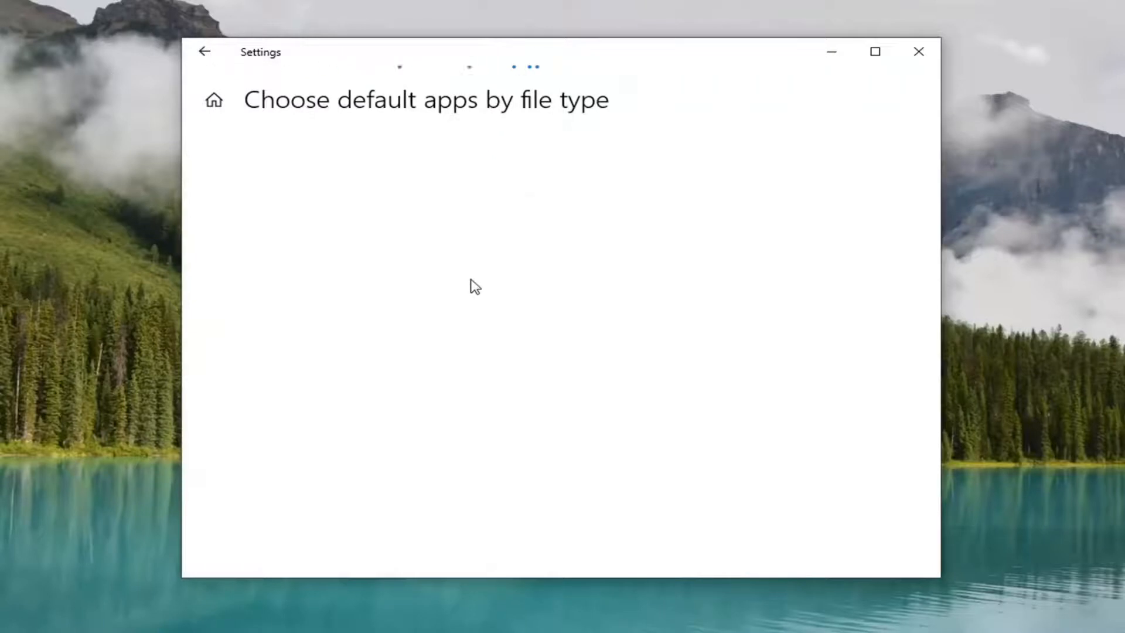